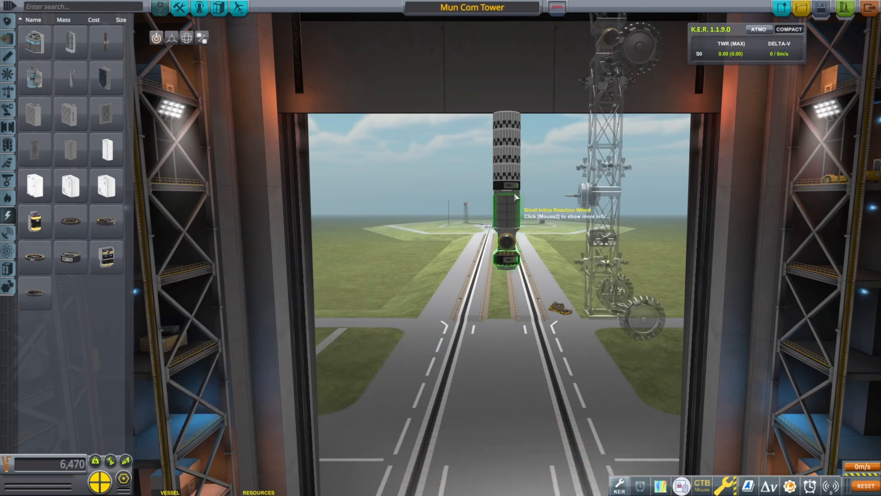
- Switch to a different parts category to find the part for under the reaction wheel
left_click(7, 41)
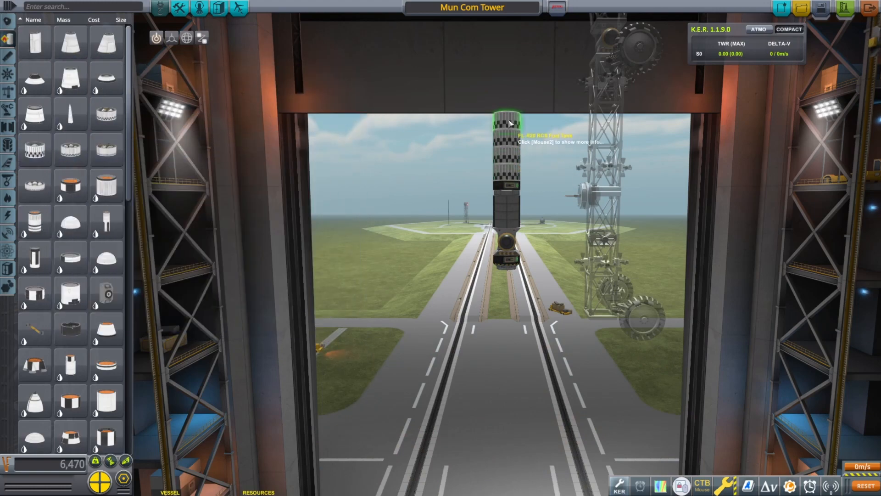
mouse_move(7, 130)
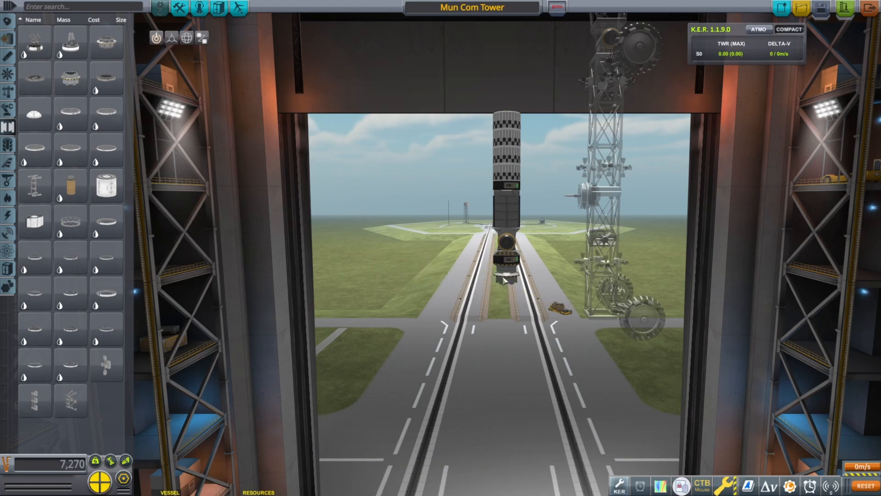
mouse_move(505, 275)
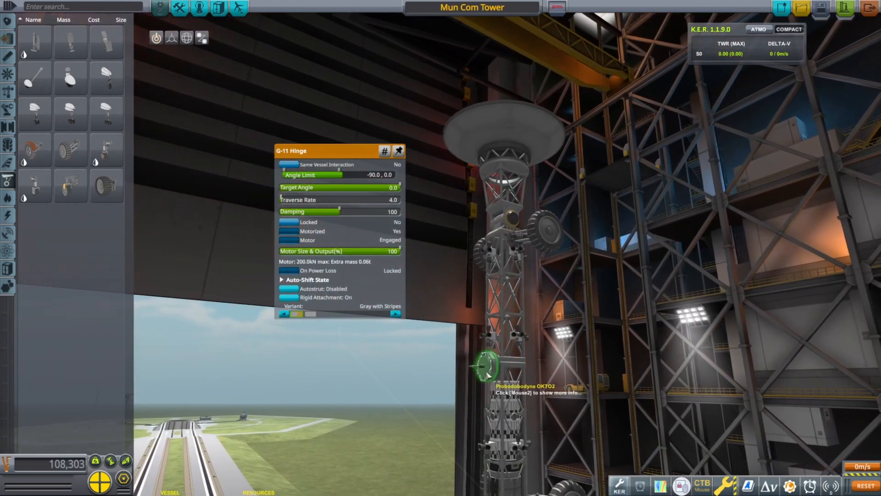
left_click(8, 234)
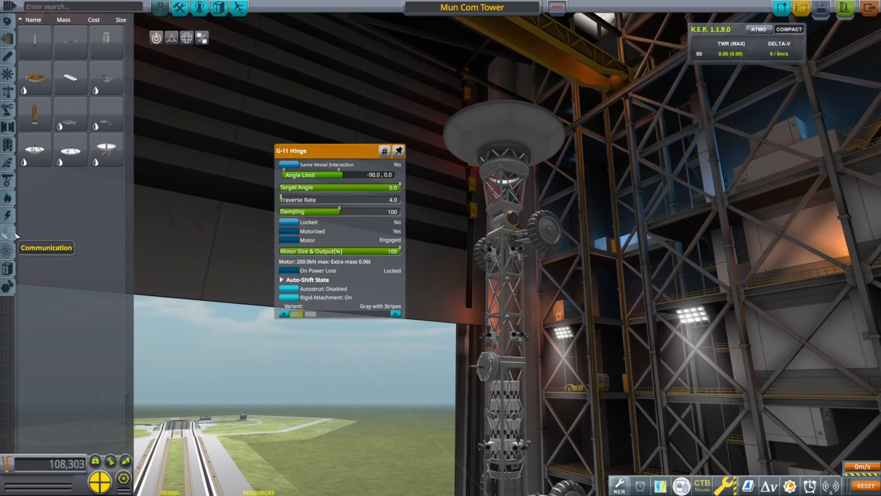
mouse_move(479, 369)
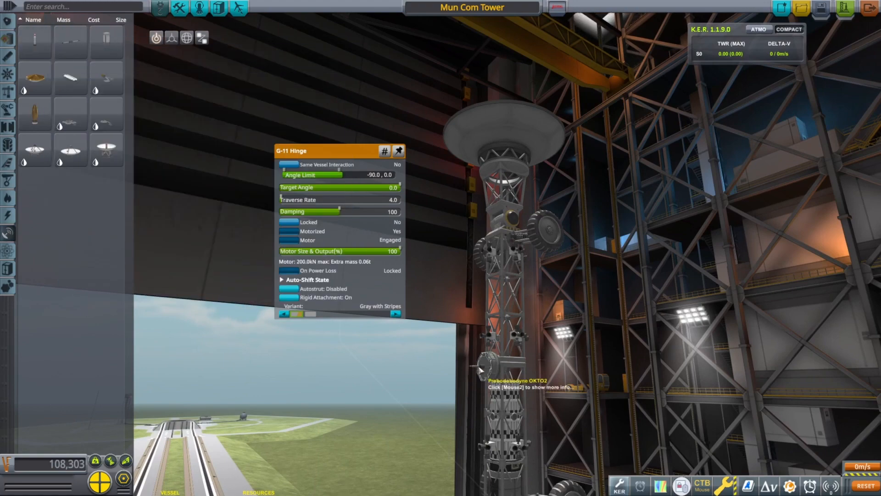
mouse_move(69, 42)
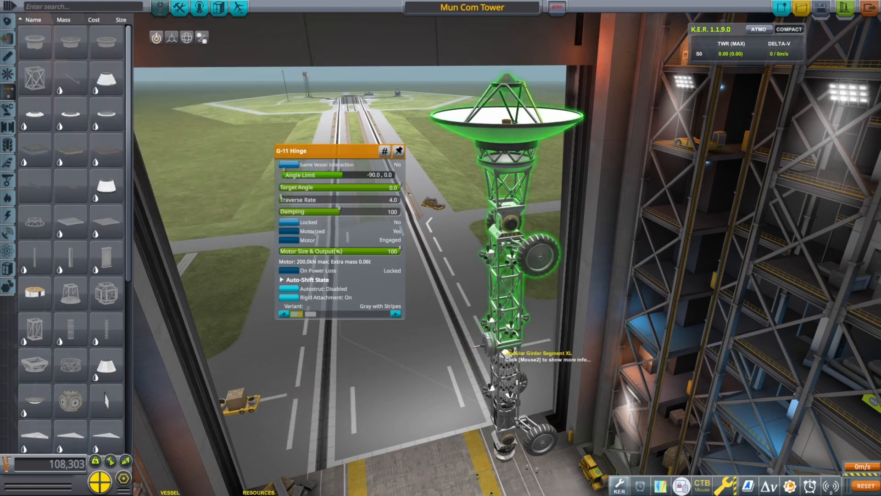
mouse_move(500, 351)
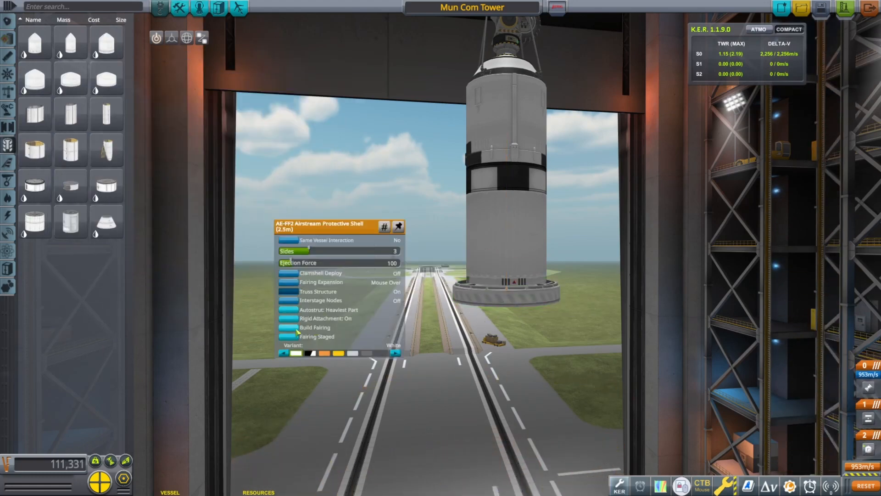
- Build a two-sided clamshell fairing around the payload with a black-and-white finish
left_click(315, 327)
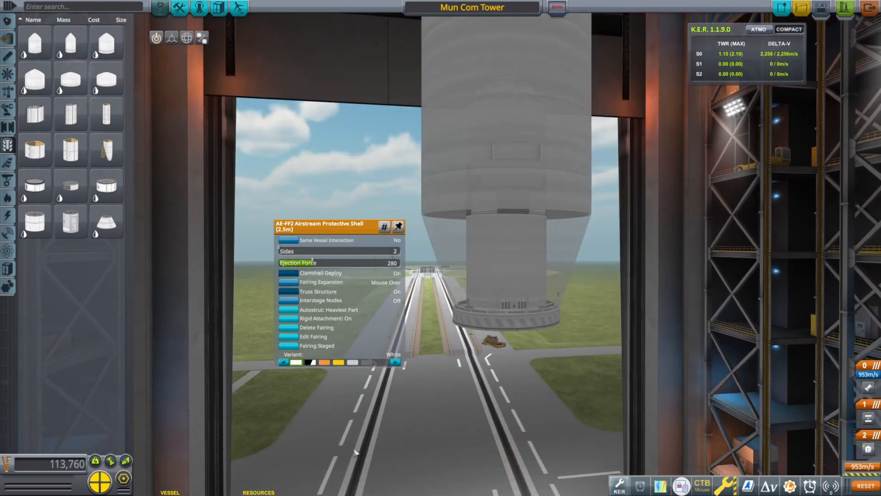
left_click(768, 485)
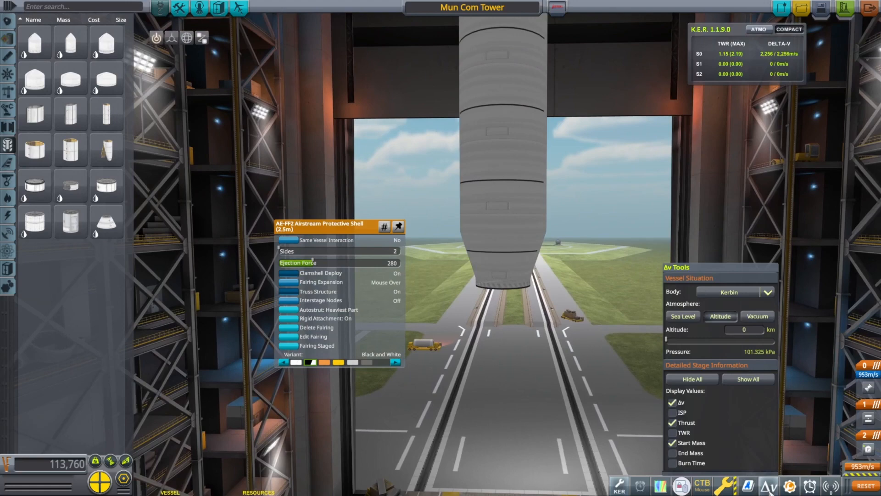
- Close the fairing settings and attach an engine beneath the upper stage
left_click(757, 316)
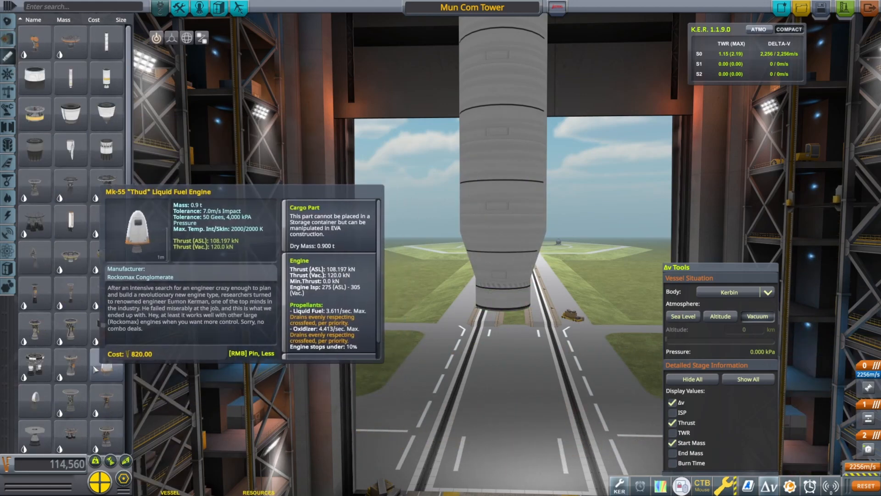
left_click(503, 338)
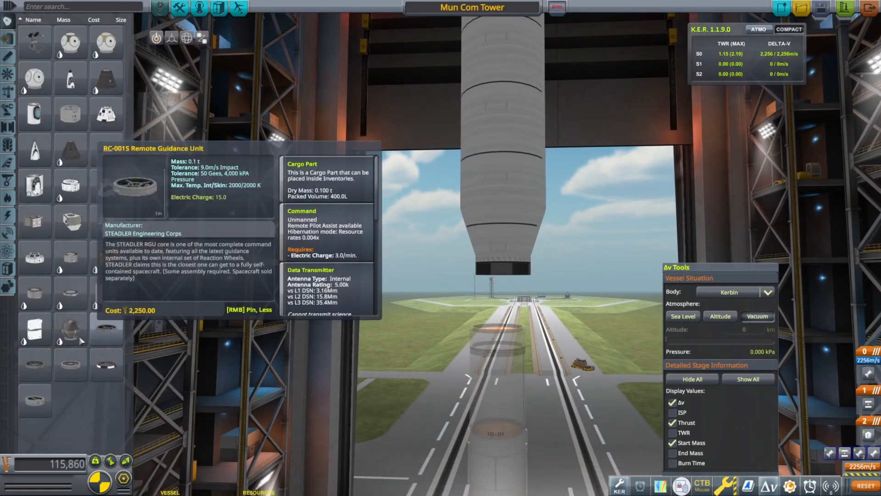
- Place the RC-L01 Remote Guidance Unit atop the multi-stage launcher under the fairing
left_click(499, 278)
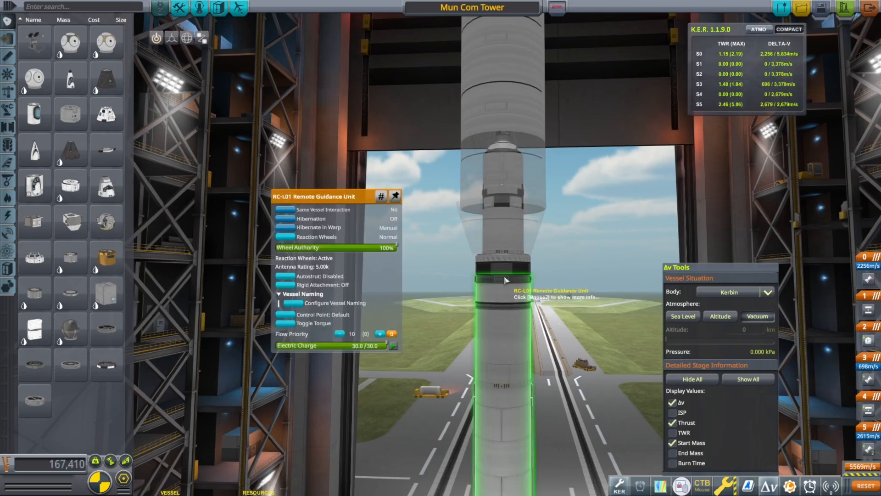